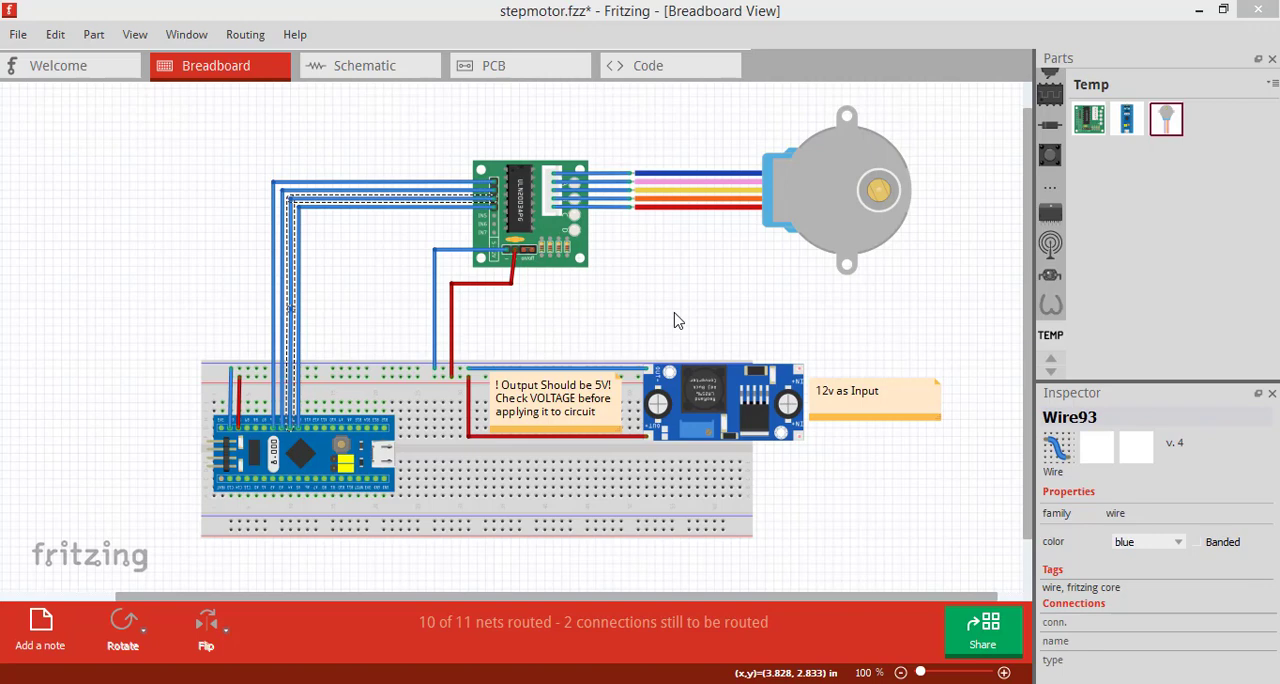
mouse_move(714, 295)
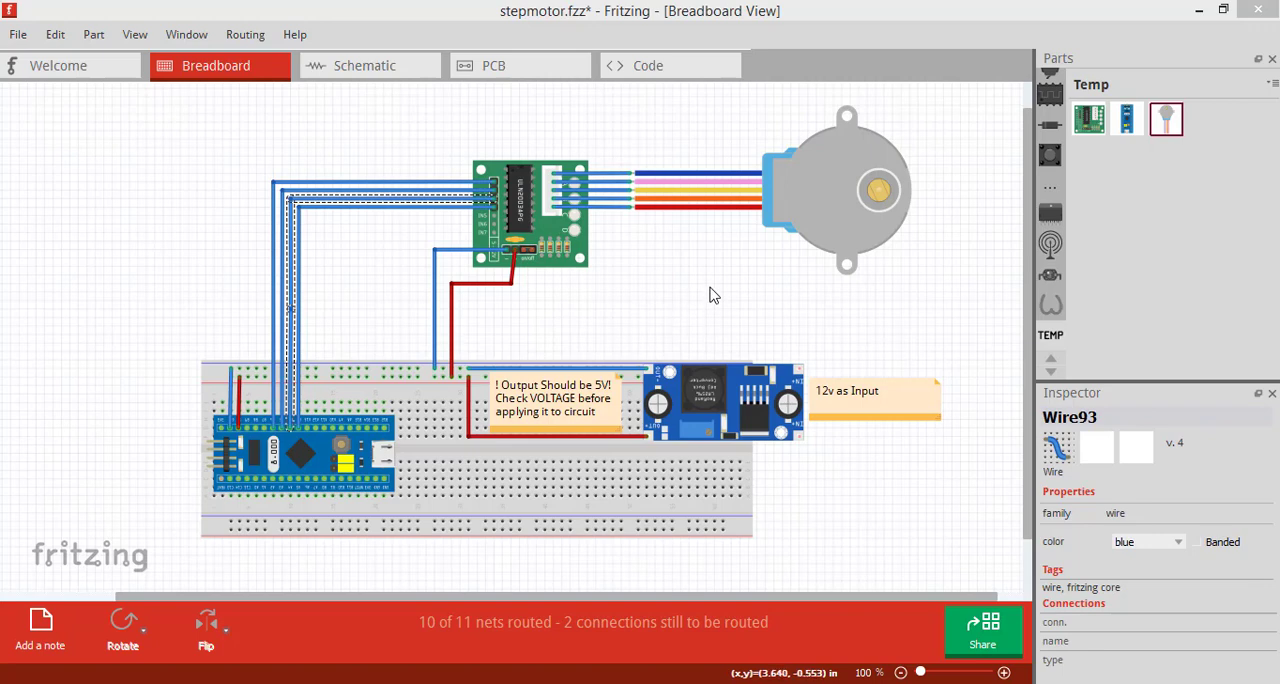
mouse_move(808, 360)
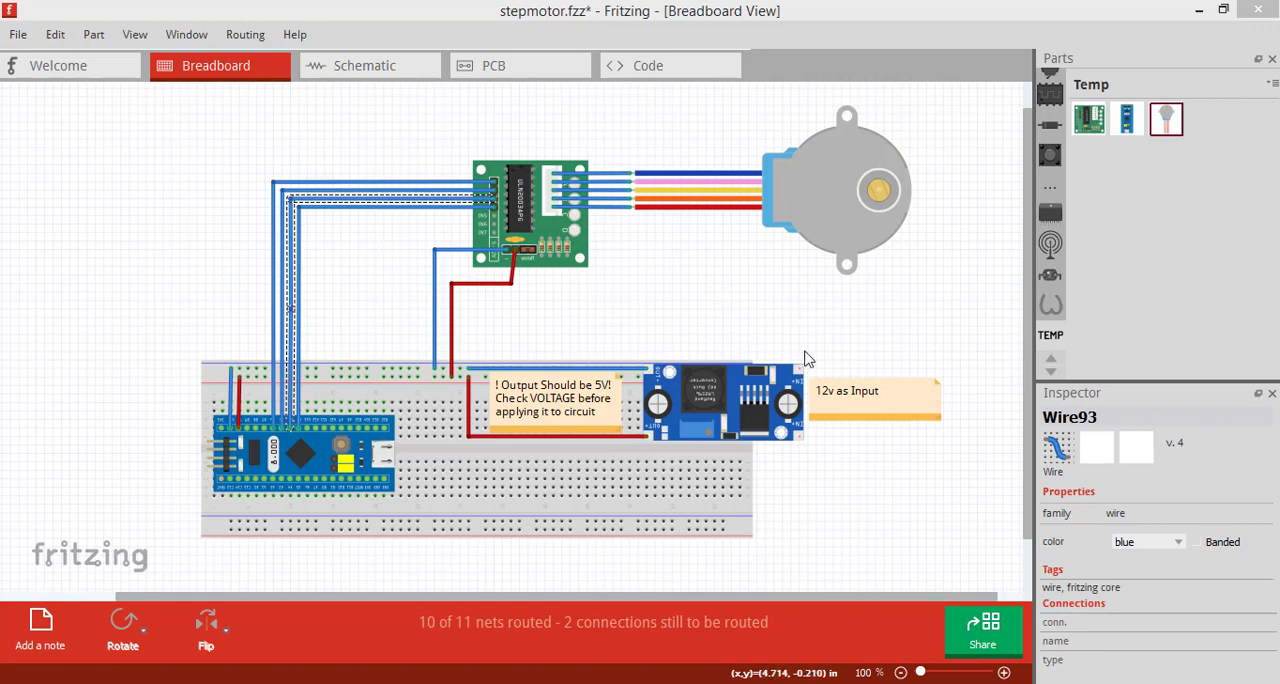
mouse_move(710, 435)
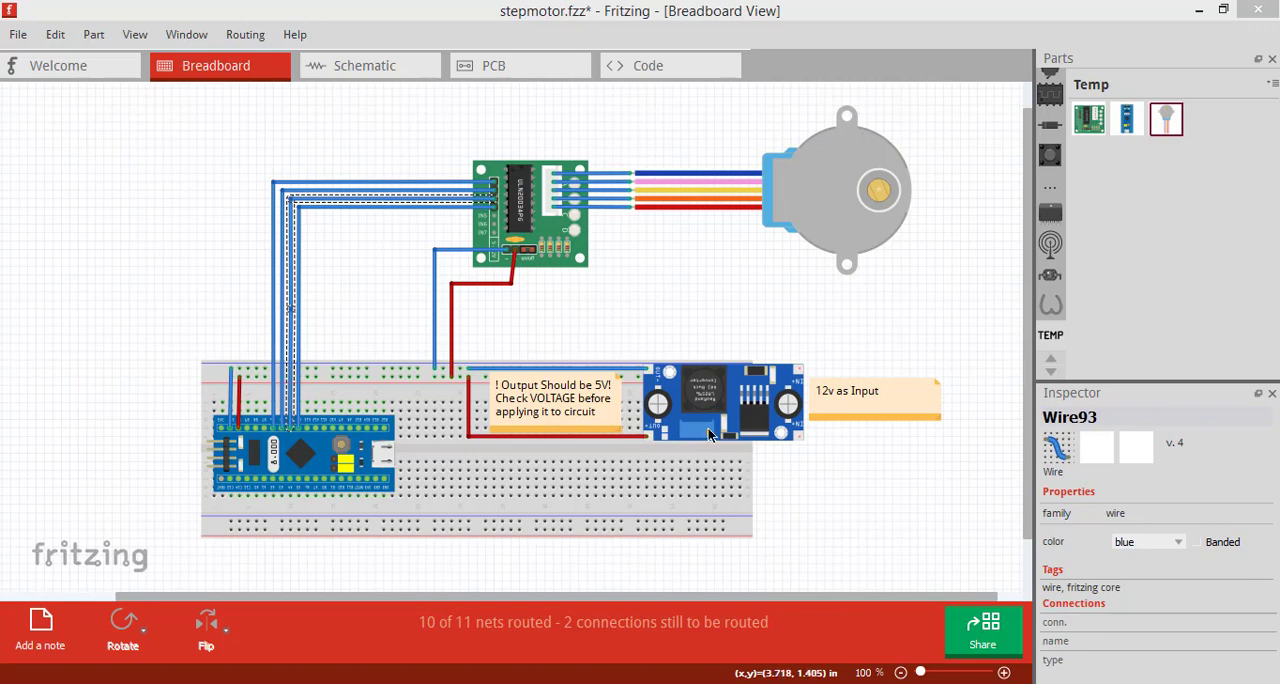
mouse_move(667, 360)
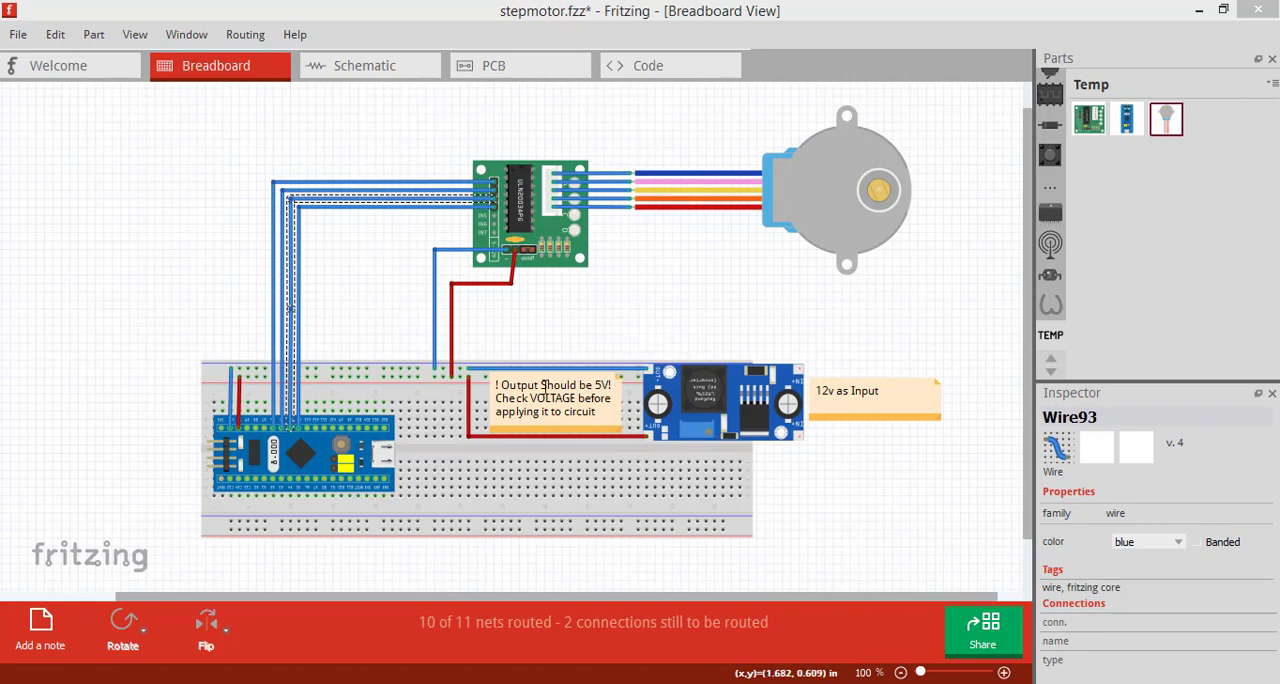
Step: In full_step(), write GPIOB pin 6 SET and pins 5, 4, 3 RESET, plus HAL_Delay(1)
click(845, 190)
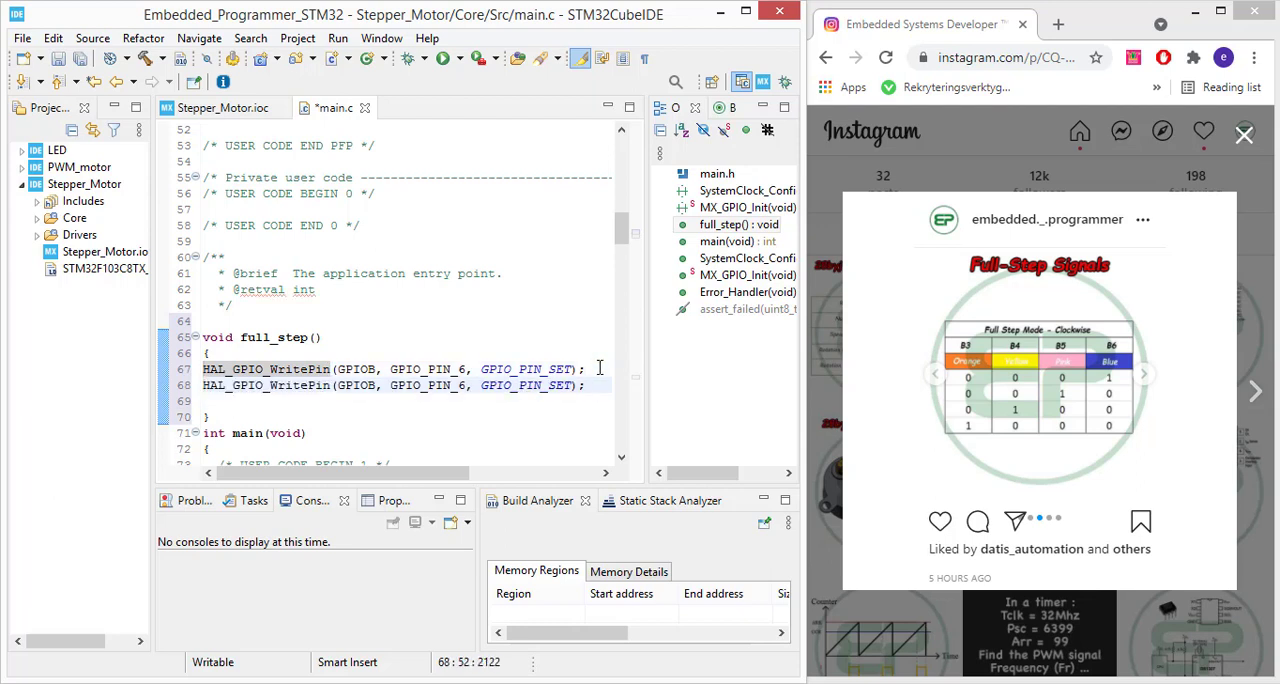
text(HAL_GPIO_WritePin(GPIOB, GPIO_PIN_4, GPIO_PIN_SET);)
text(HAL_GPIO_WritePin(GPIOB, GPIO_PIN_3, GPIO_PIN_RESET);)
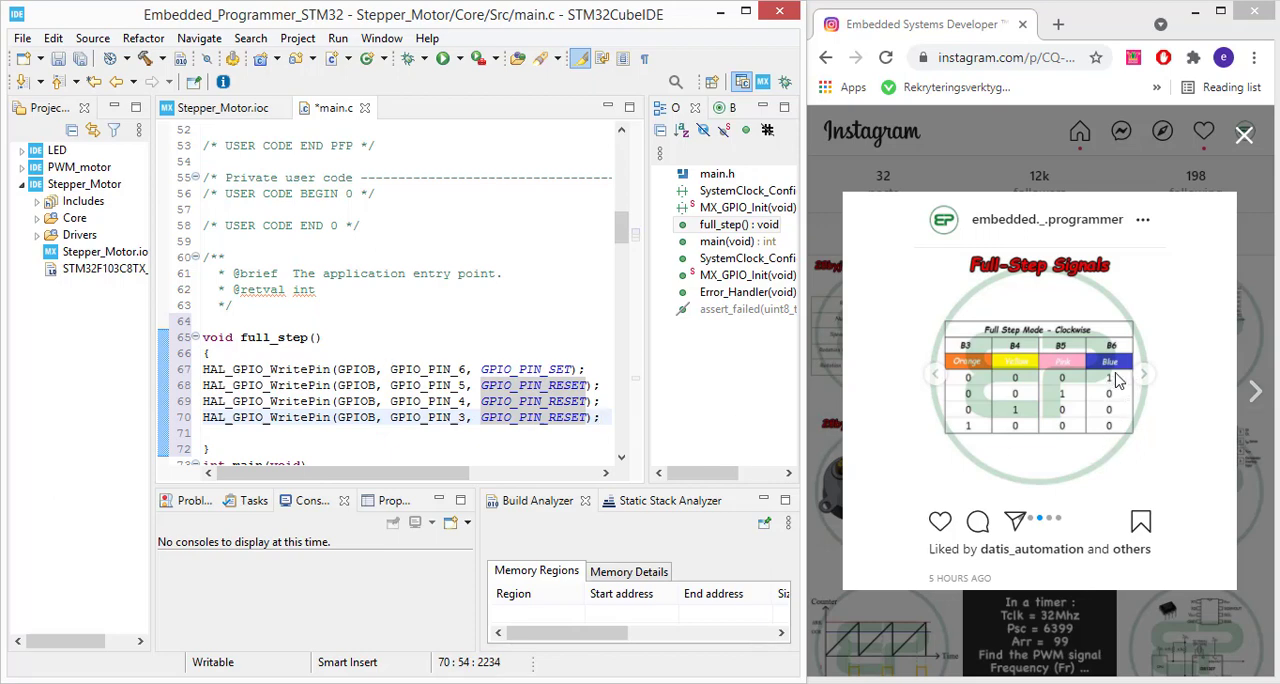
text(HAL_Delay(1);)
text(full_sst)
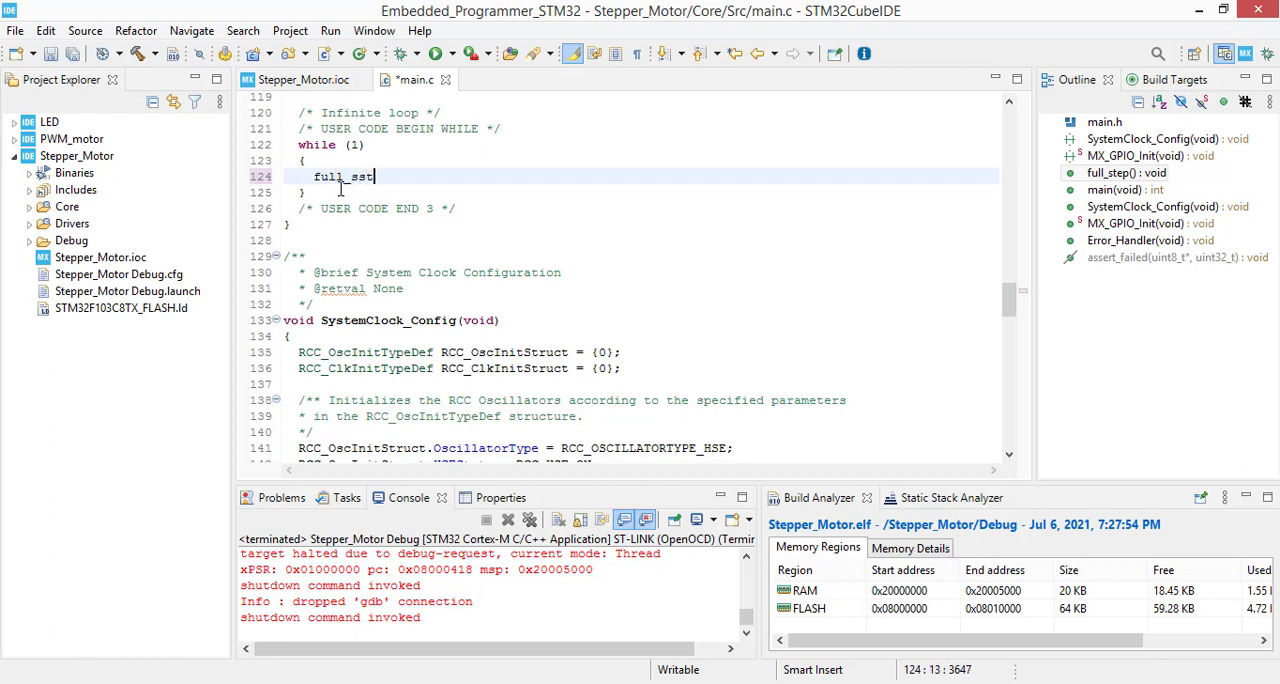
Step: Finish the full_step(); call and add HAL_Delay(2000); in main()'s while(1) loop
text(ep)
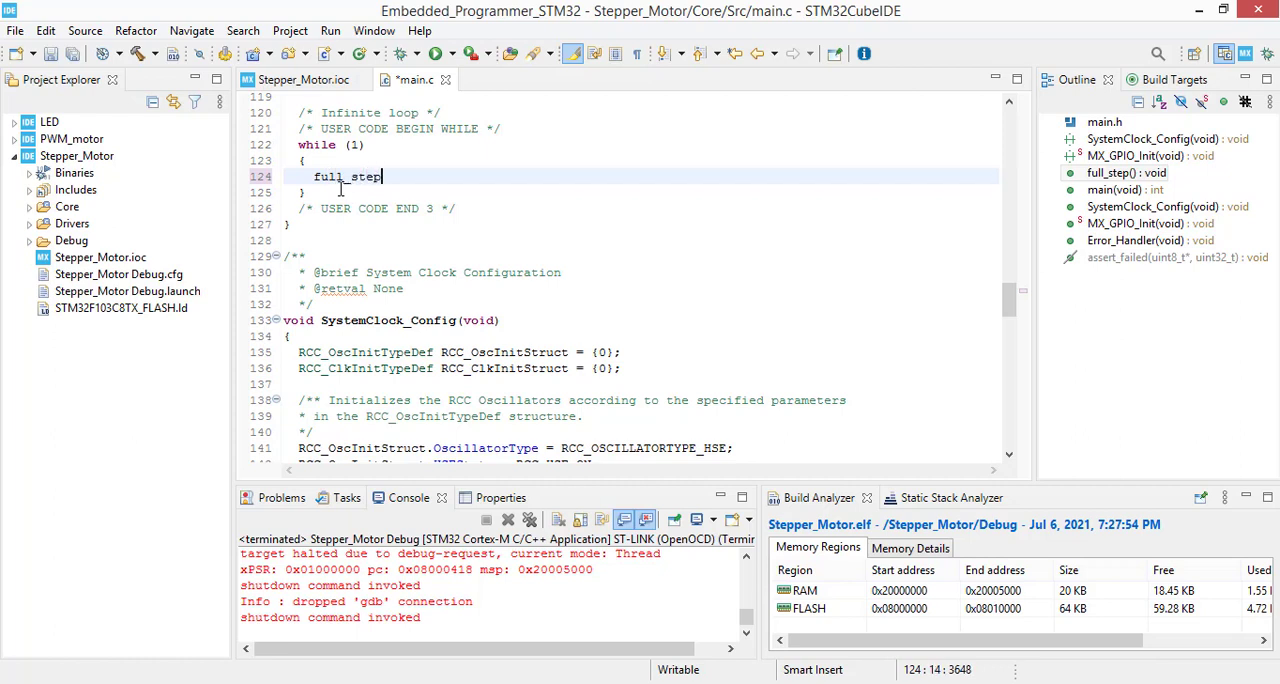
text(HAL_Delay(2000);)
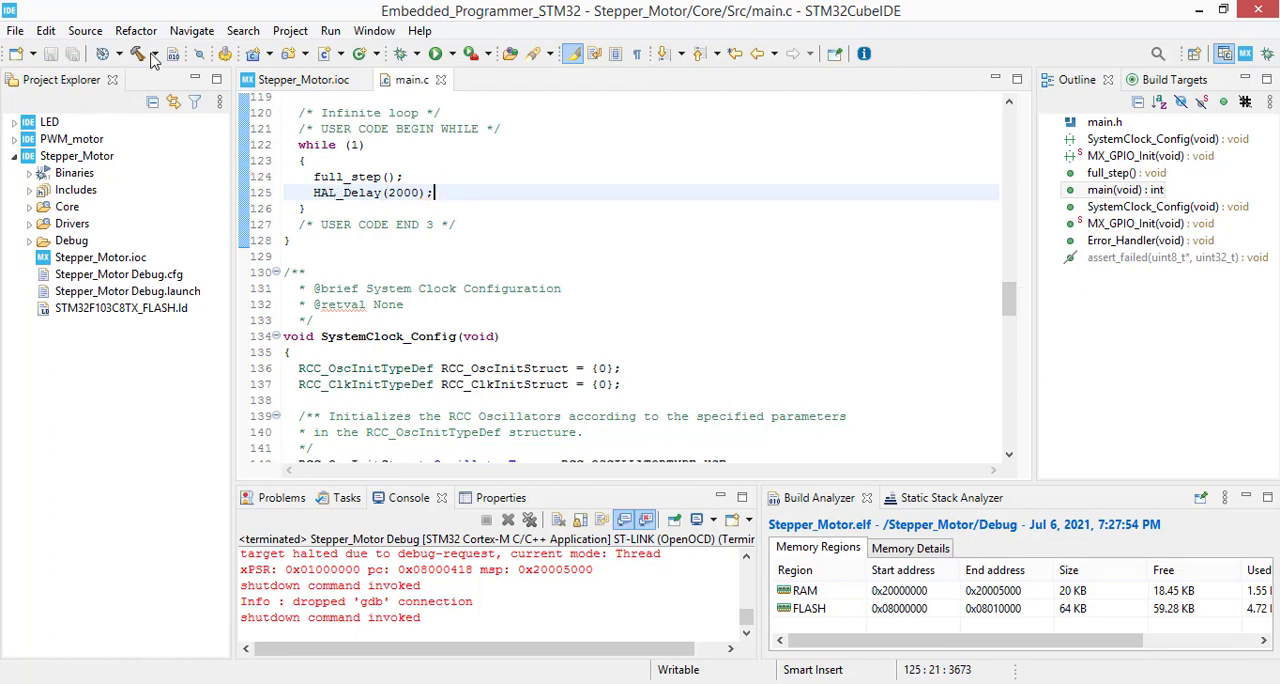